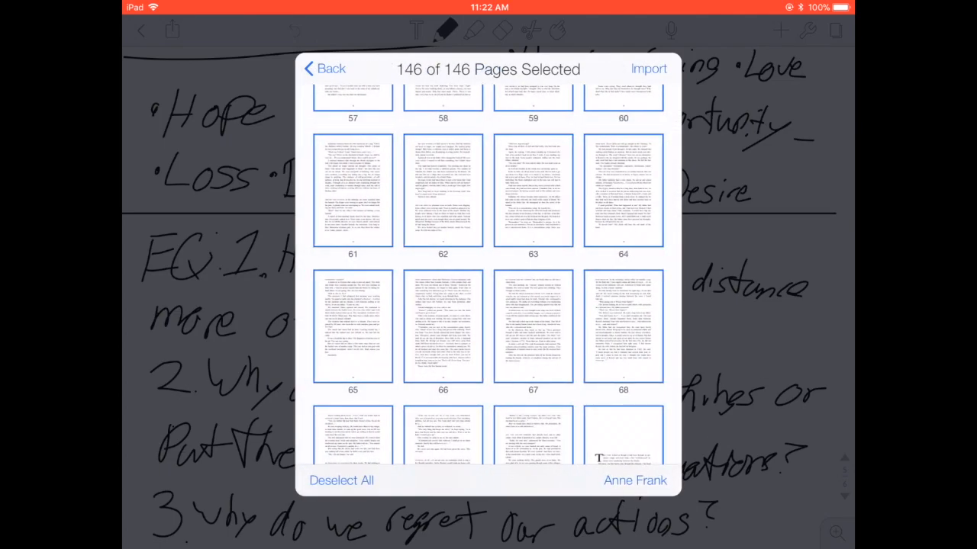
- Import all 146 pages of the Night PDF and dismiss the downloads list
click(647, 67)
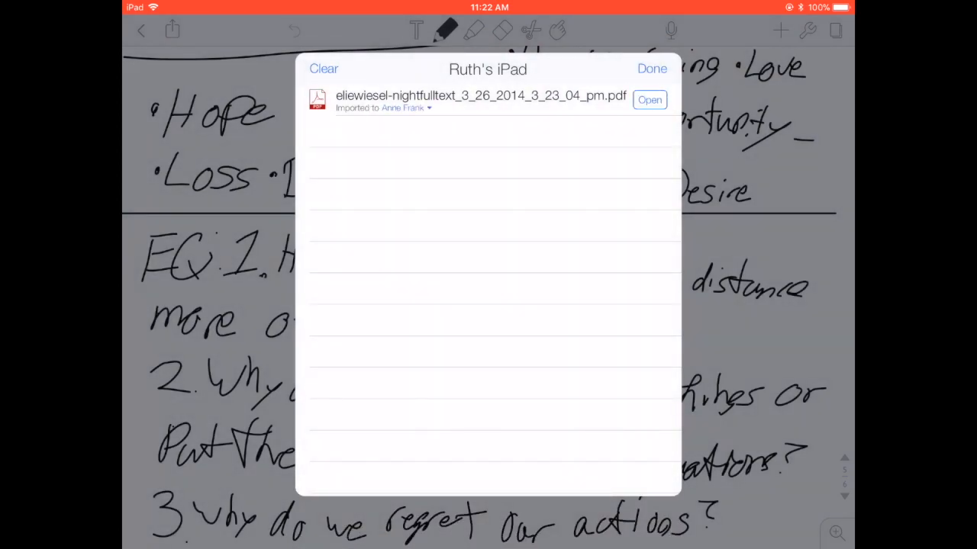
click(650, 99)
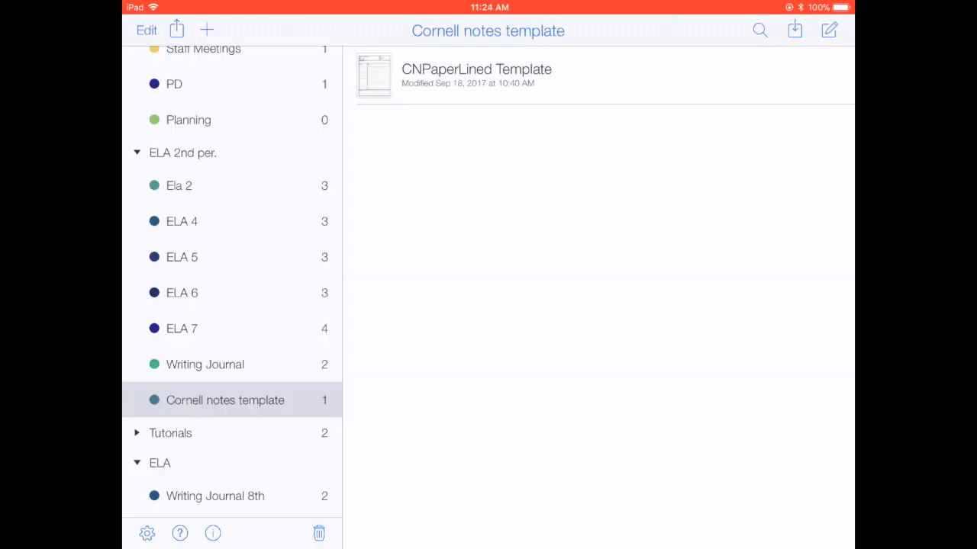
- Duplicate the Cornell notes template and move the copy into the Night PDF's subject
click(146, 31)
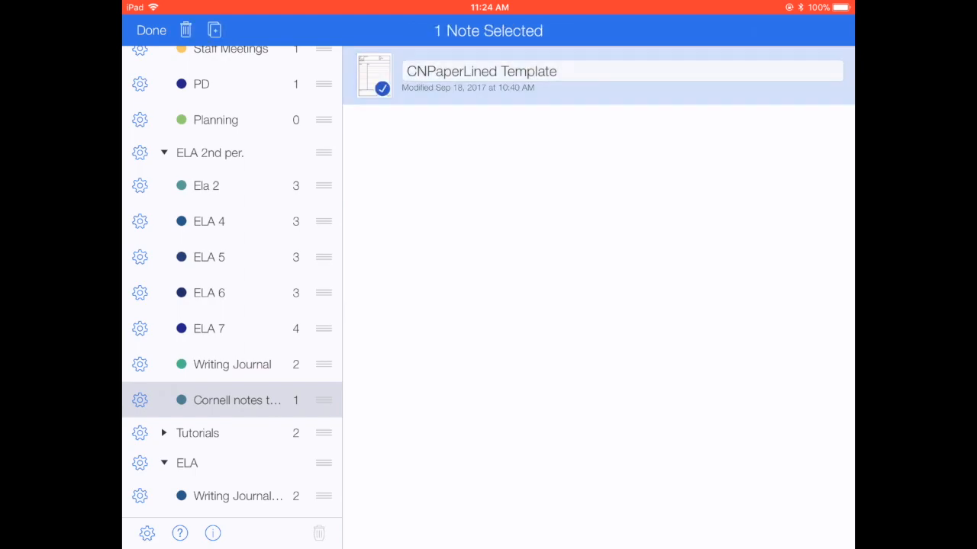
click(213, 31)
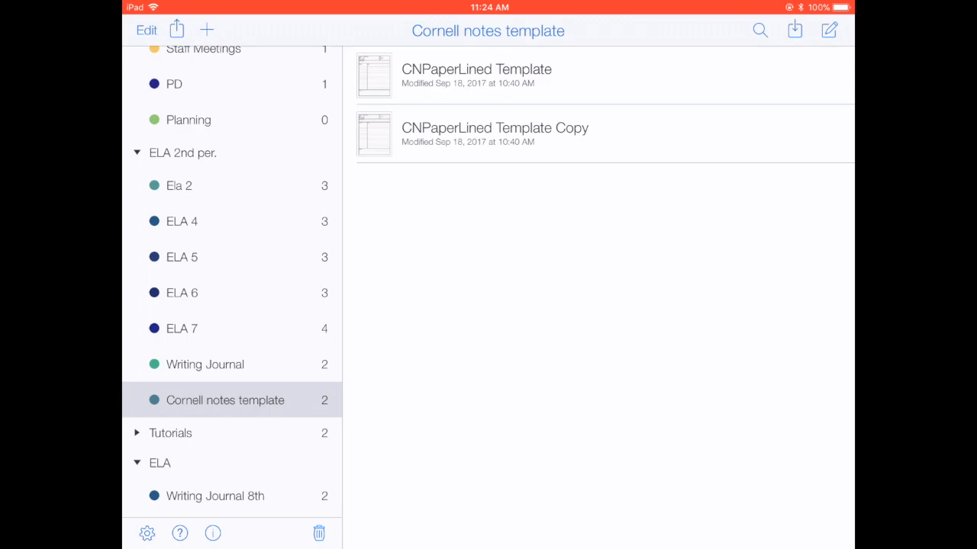
click(146, 30)
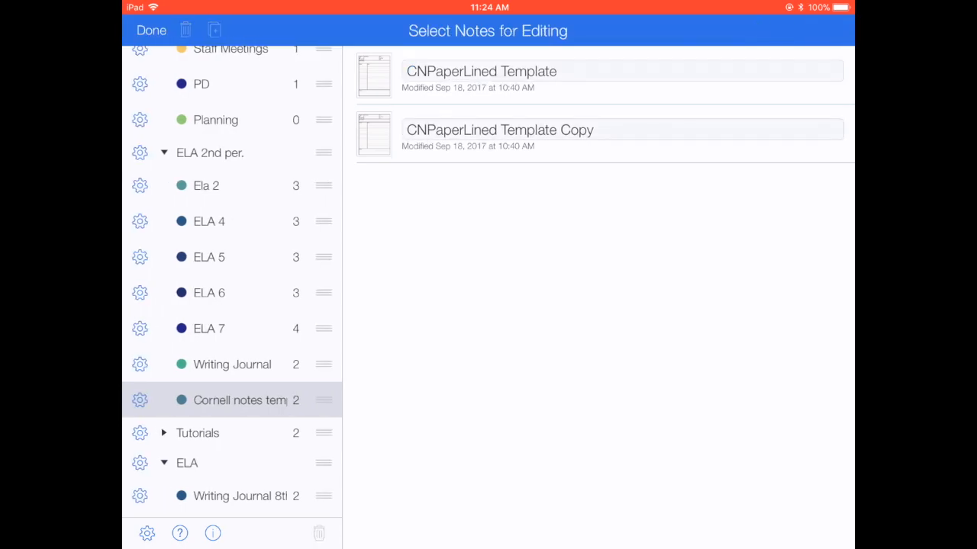
click(623, 130)
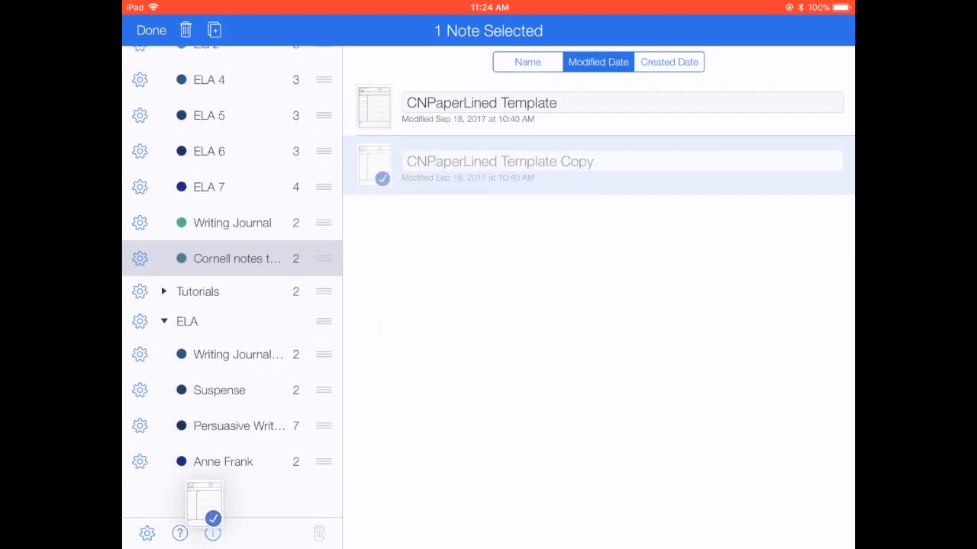
click(223, 460)
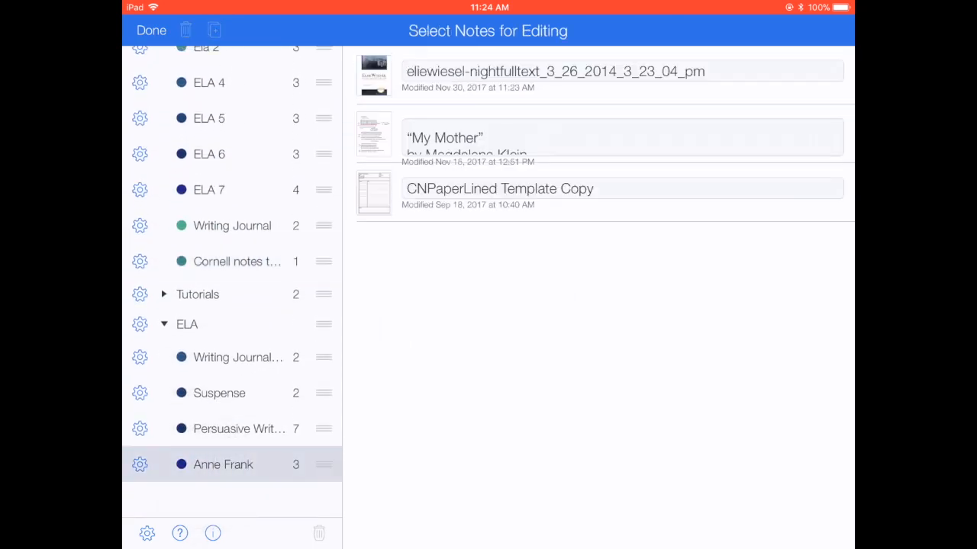
- Rename the template copy 'Night Notes' and open it for writing
click(500, 189)
text(Night)
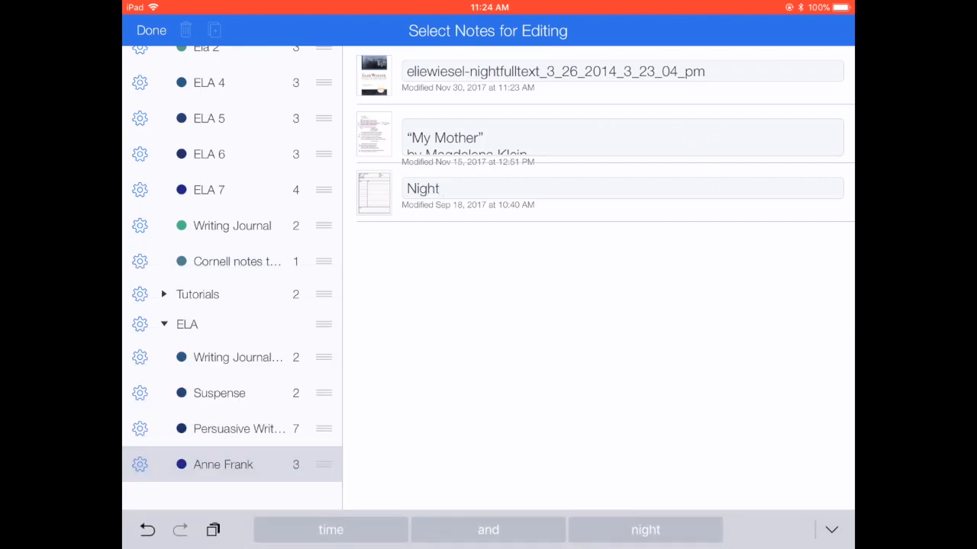
click(425, 189)
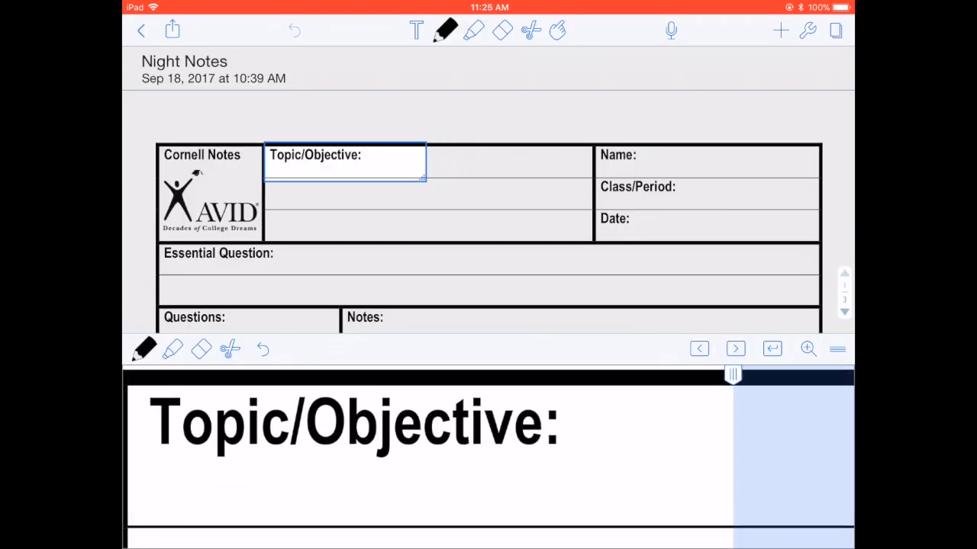
- Handwrite the topic 'Theme/central idea in the Book Night' and the essential question 'What is the theme...'
text(Theme/central idea)
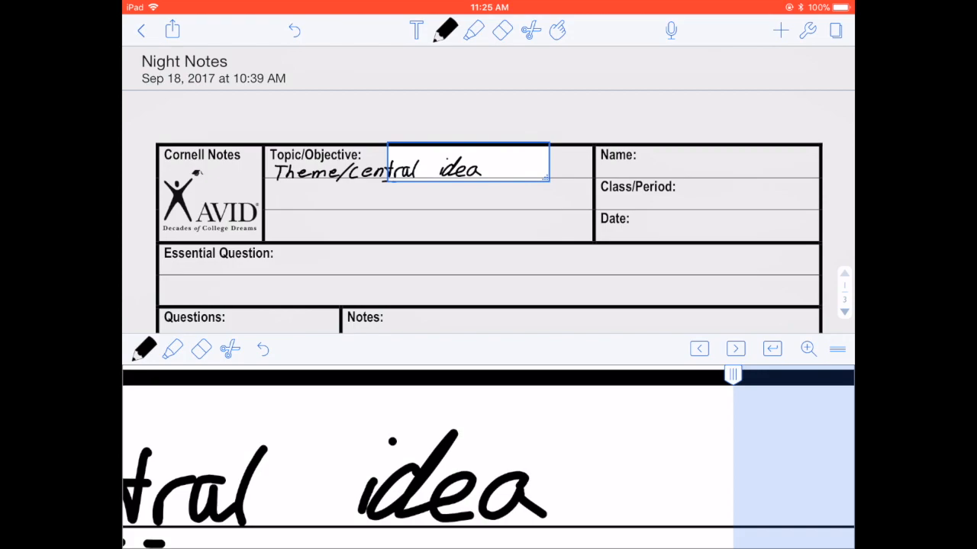
text(in the Book Night)
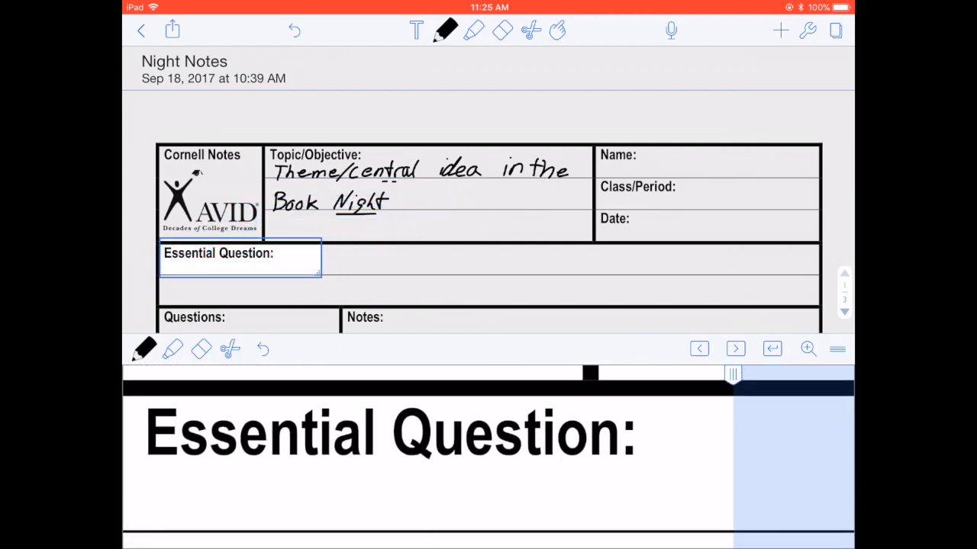
text(What is the theme of Night? What evidence from the text)
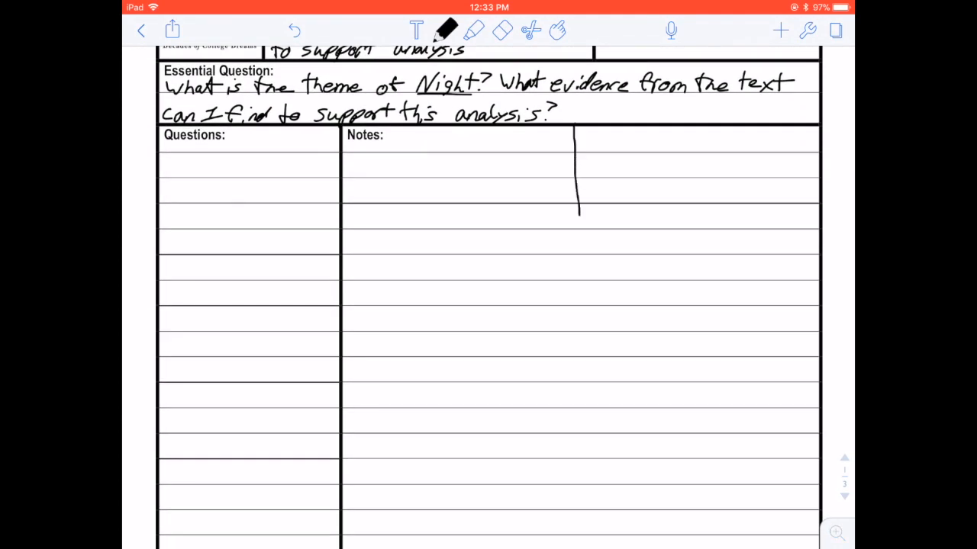
- Scroll the Night PDF to page 3 and head the notes columns 'Quotes' and 'Thoughts/Reactions'
scroll(down, 3)
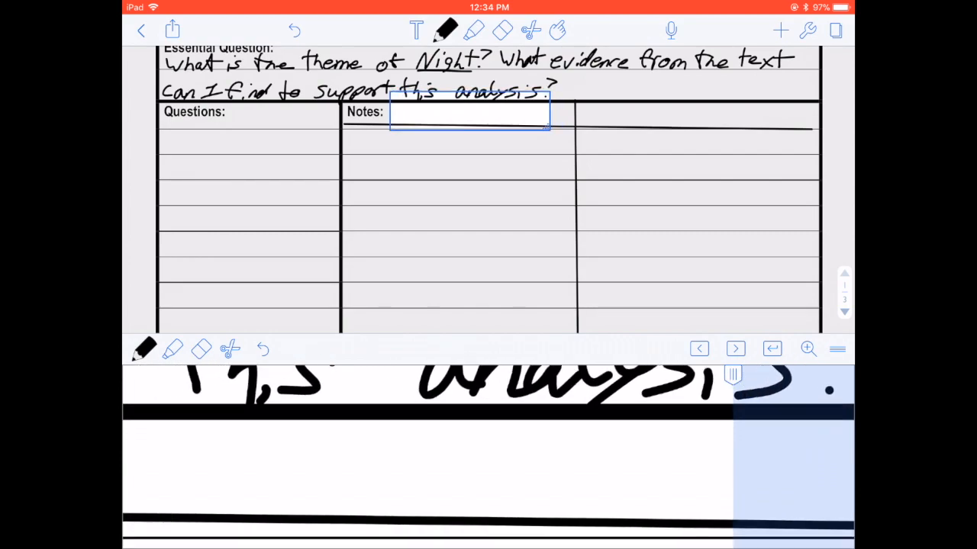
text(Quote <)
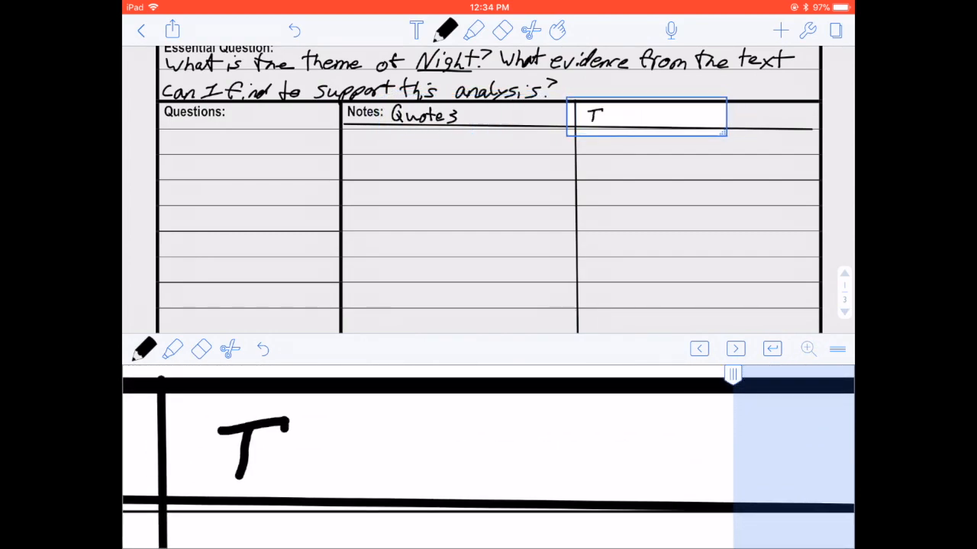
text(Thoughts/)
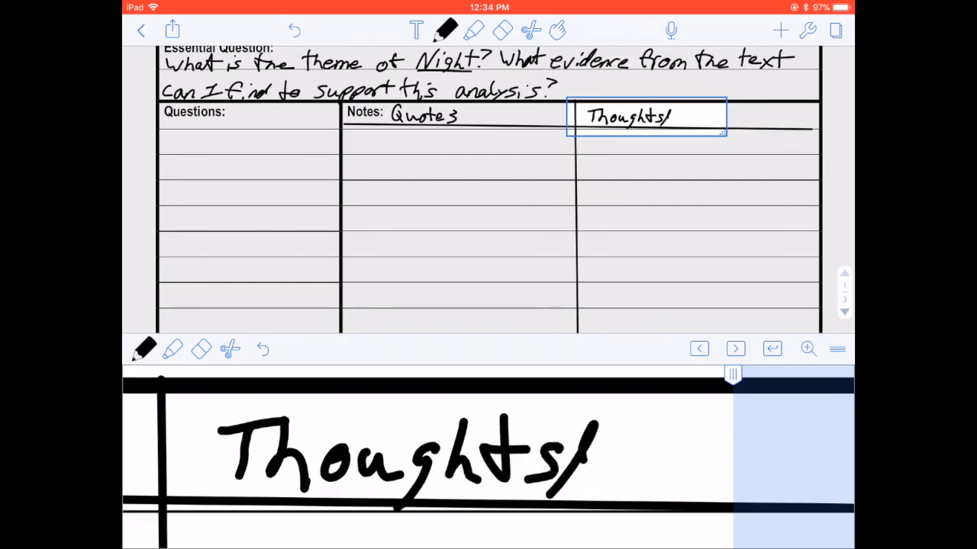
text(Re)
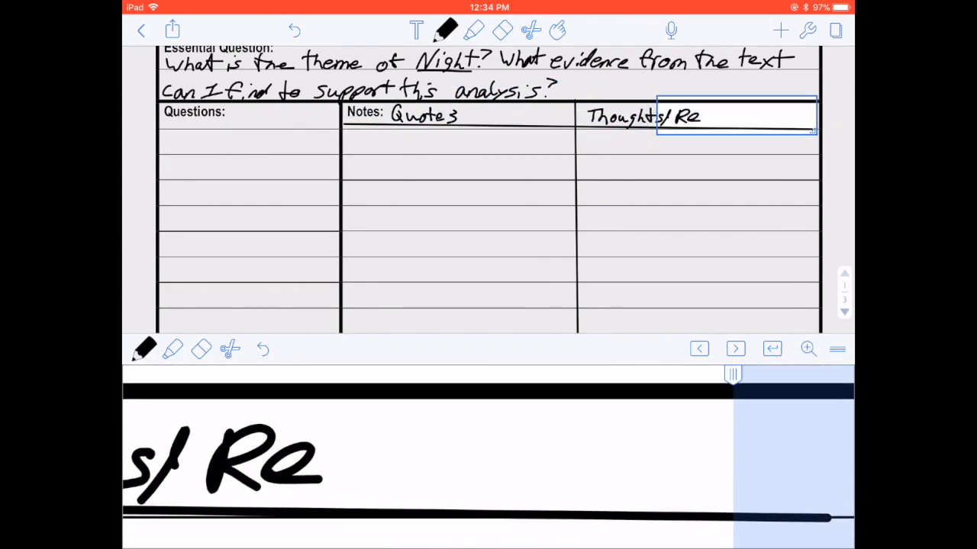
text(action)
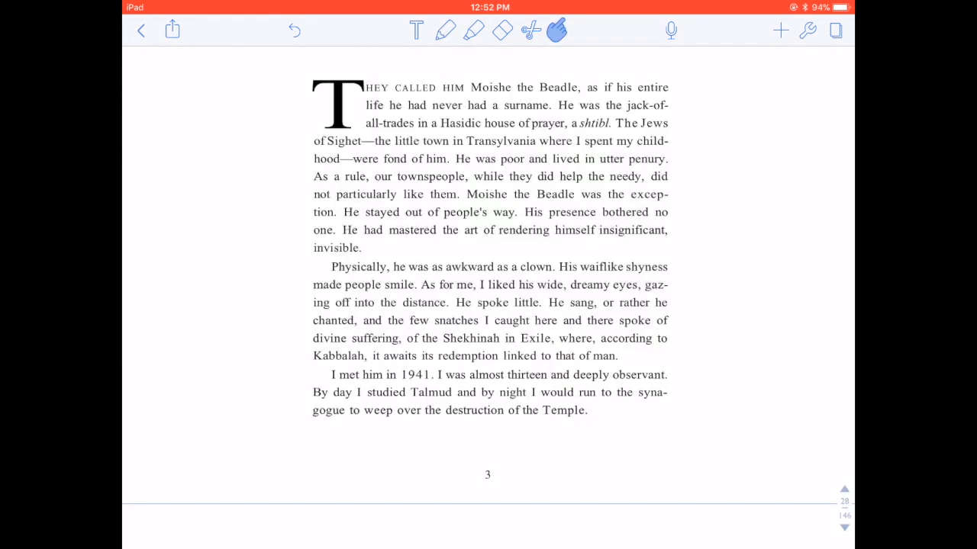
- Handwrite the page 16 quote 'Books no longer have the power they once did' in the Quotes column
click(473, 30)
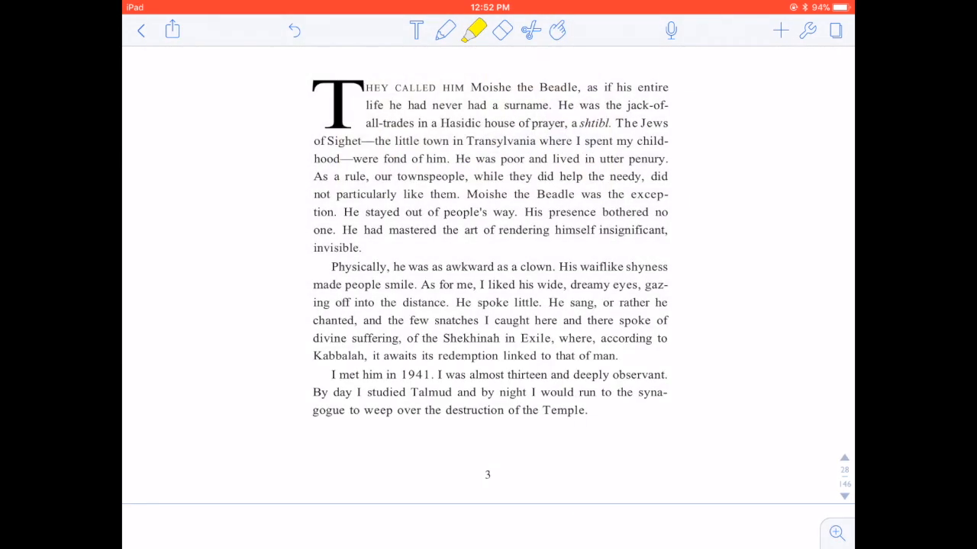
click(446, 31)
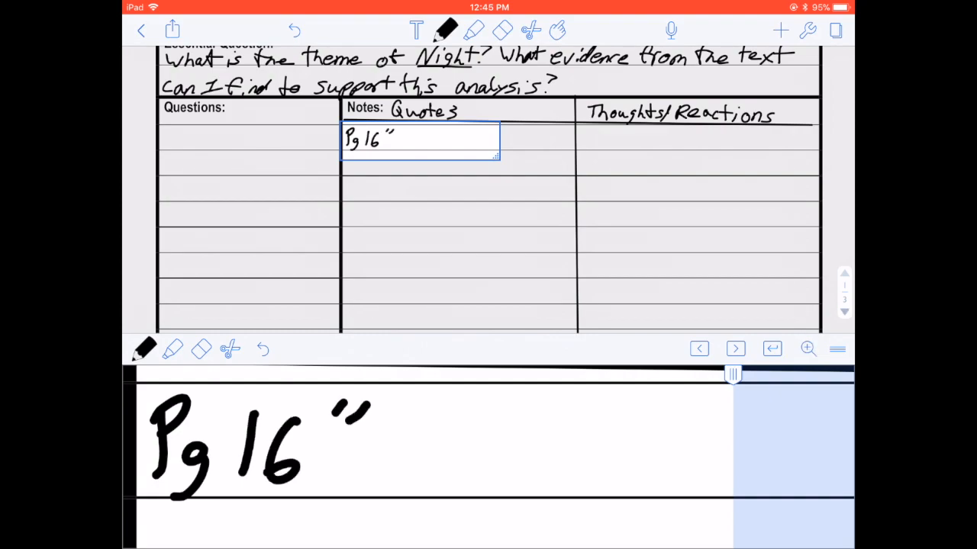
text(Books no longer)
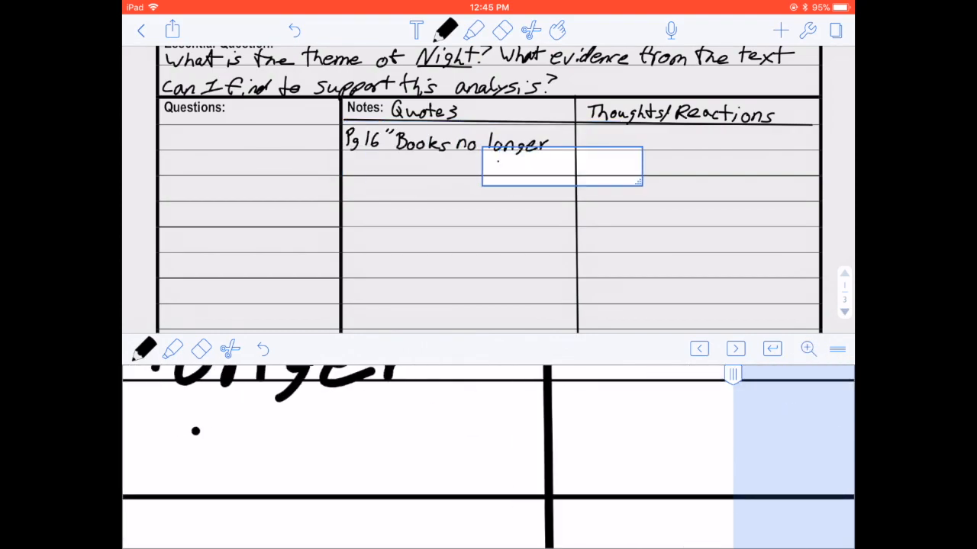
text(have the power)
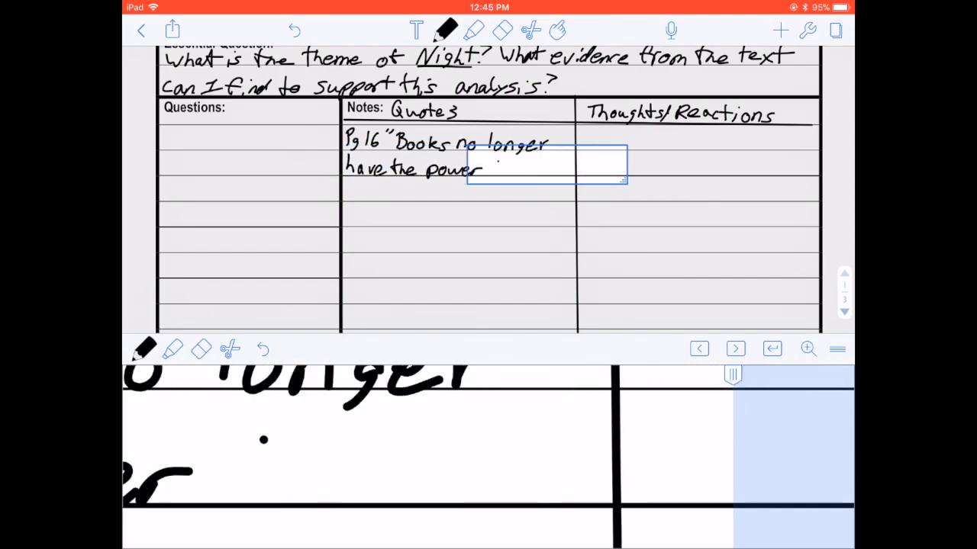
text(they once)
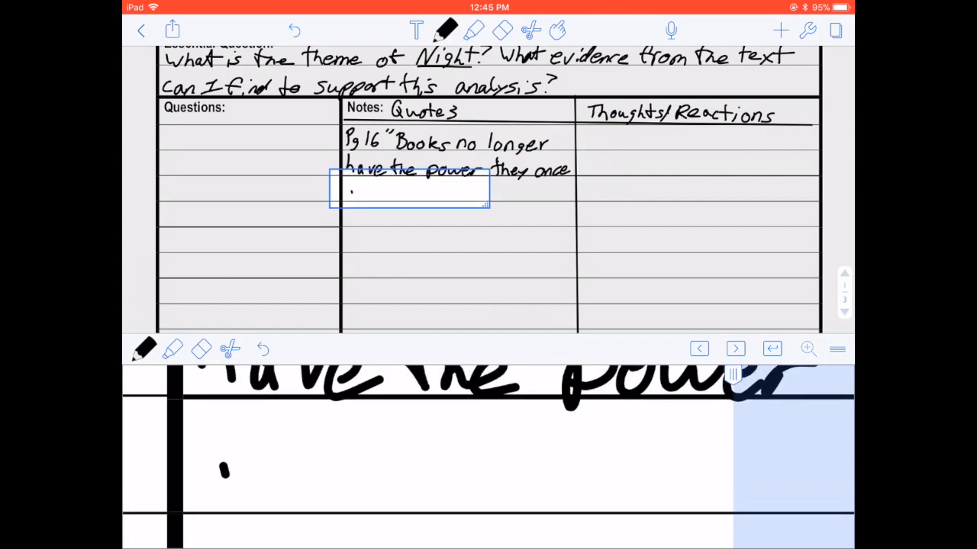
text(did.)
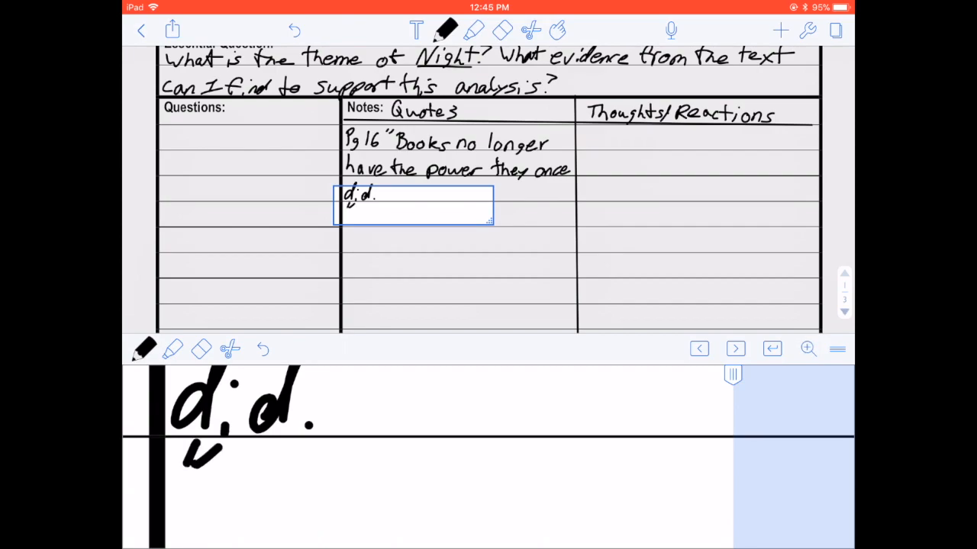
- Handwrite the second page 16 quote 'Those who kept silent yesterday will remain...'
text(Those)
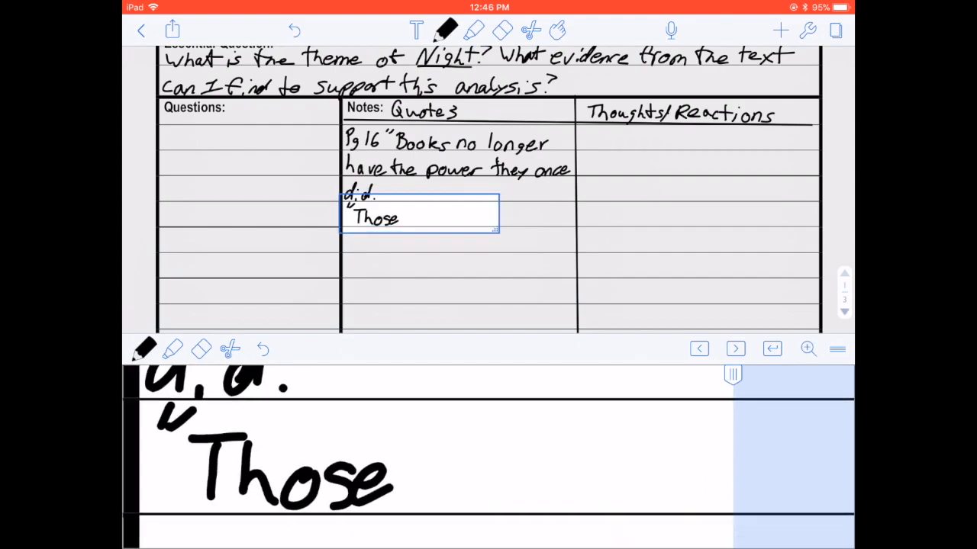
text(who kept silent)
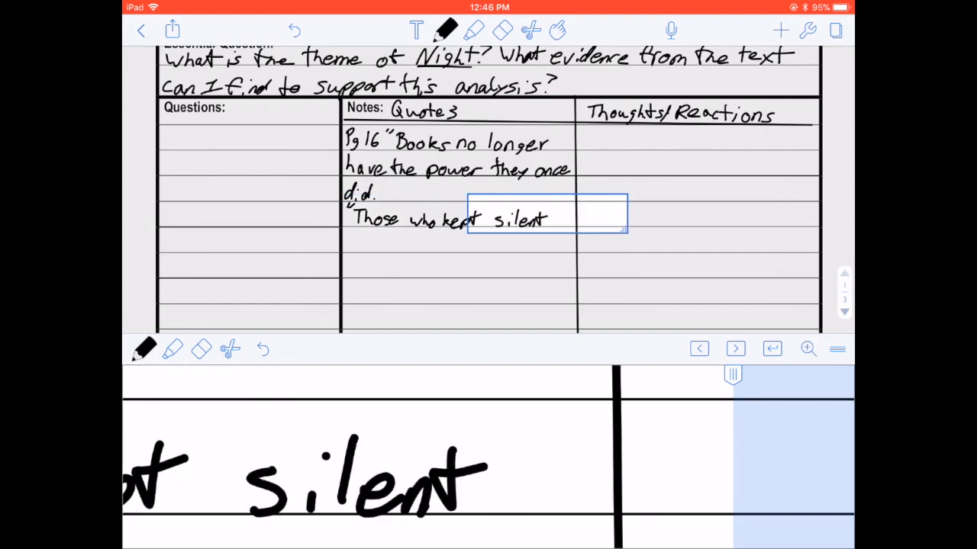
text(yesterday will remain)
click(699, 138)
text(The author is commenting on)
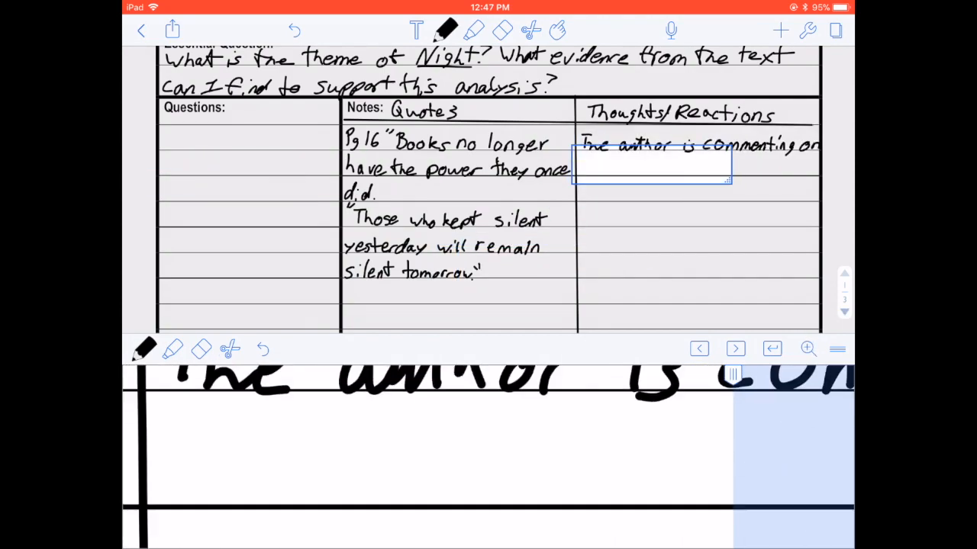
- Write the reaction about how important story can be yet still isn't enough beside the quotes
text(how important story can be, bc)
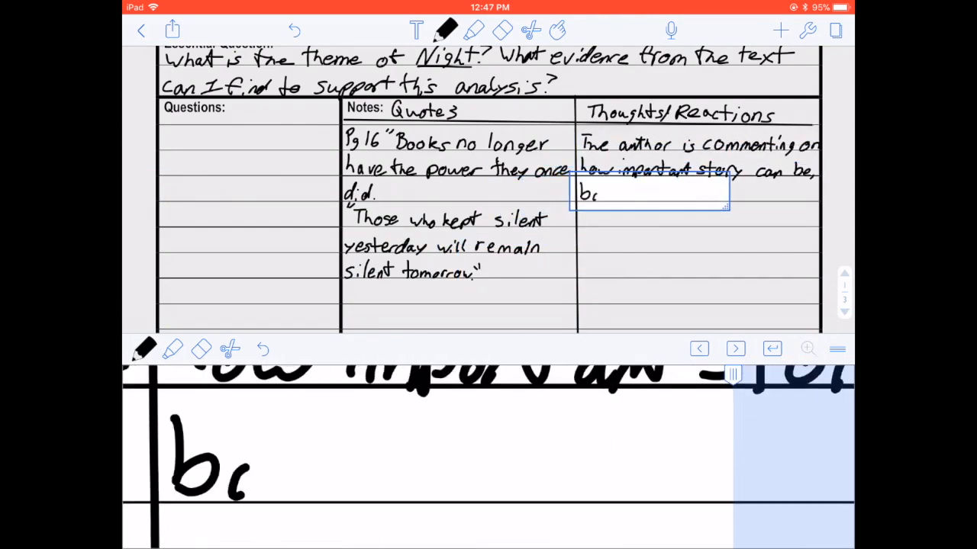
text(but is challenged by how that)
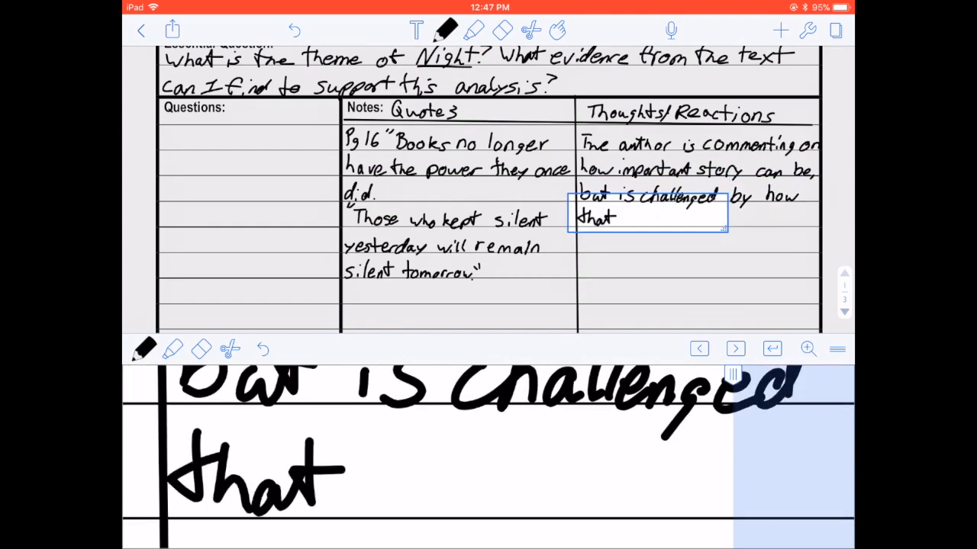
text(still isn't enough. People who act one way are prone to to continue to act that way)
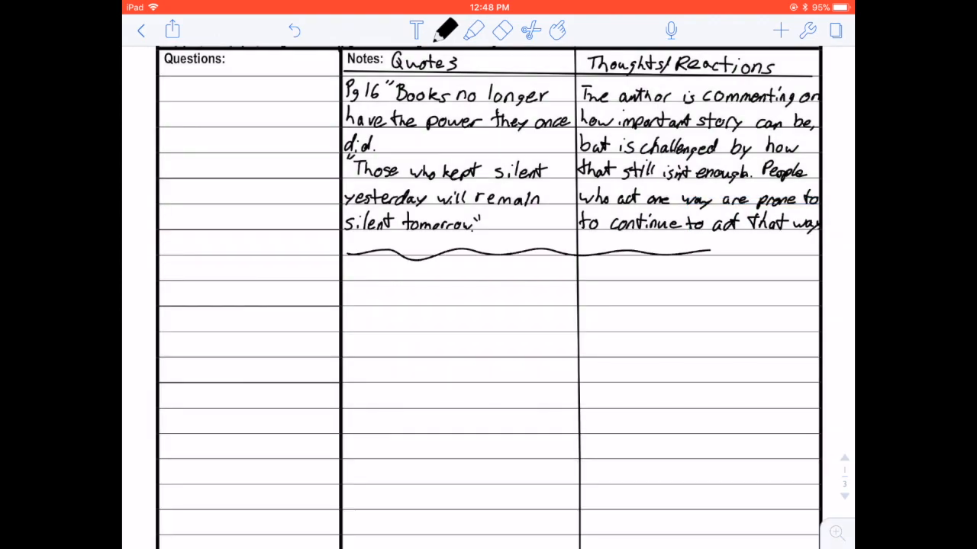
- Draw the divider, scroll the PDF, and write the reaction 'May be a hint at his relationship with his father'
drag(709, 253, 836, 256)
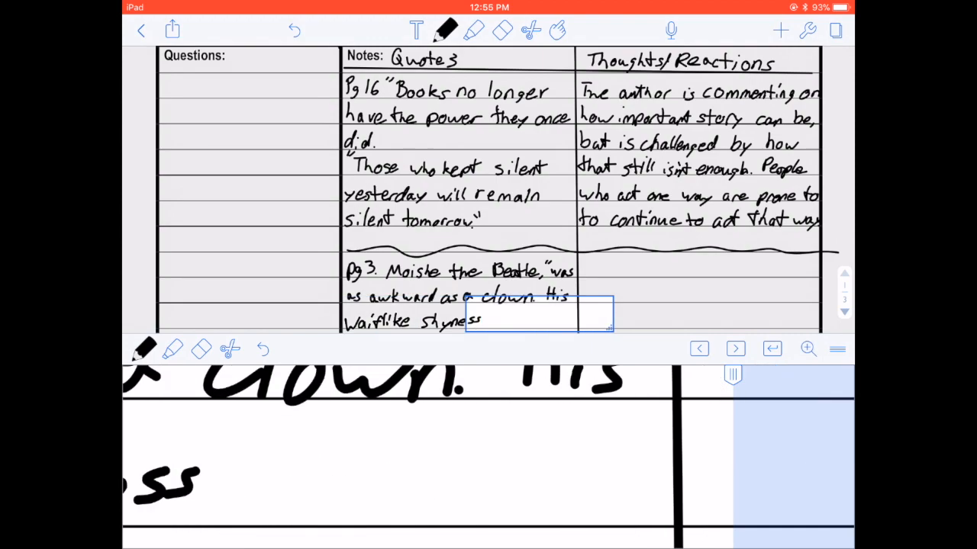
scroll(down, 3)
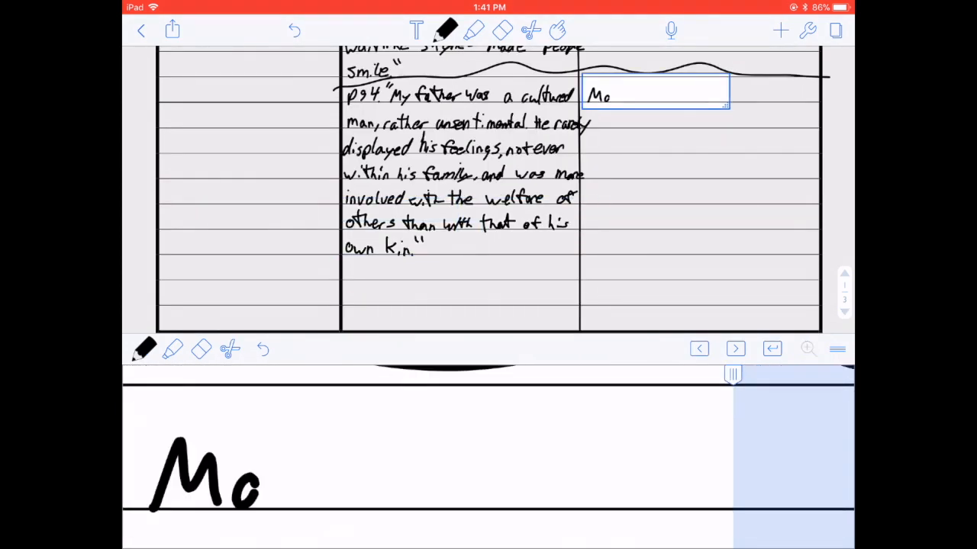
text(May be a hint at his relationship with his father)
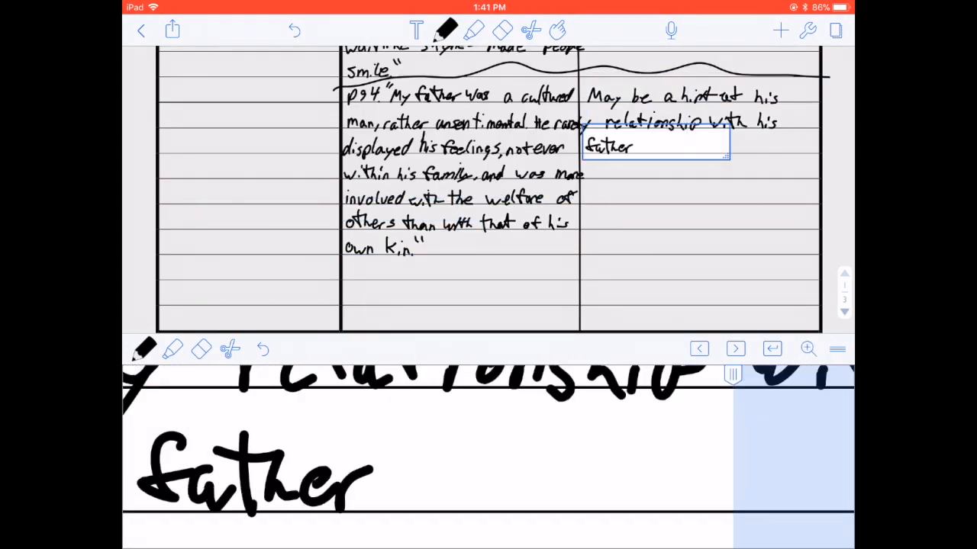